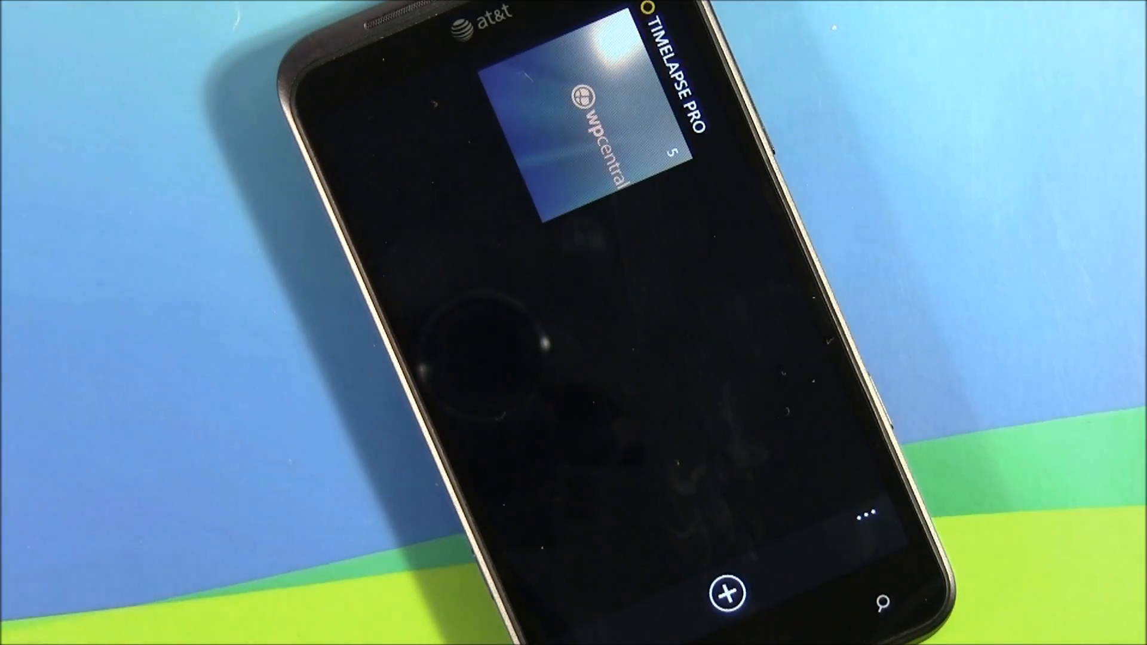
# Delete the saved five-frame timelapse project, leaving the list empty.
pyautogui.click(867, 497)
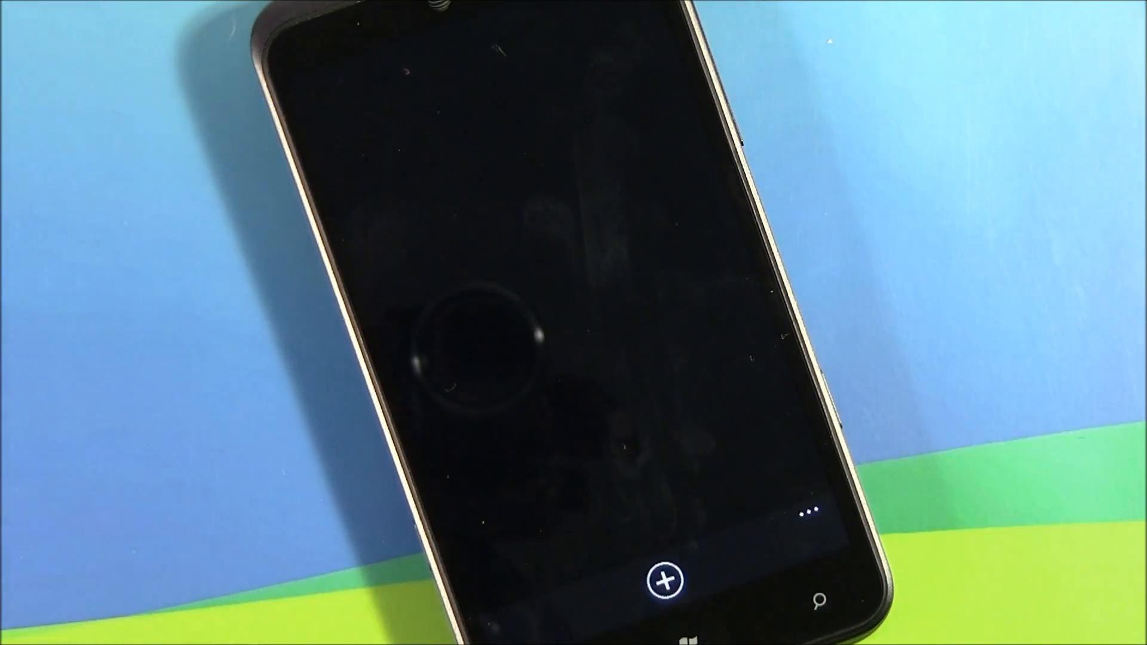
pyautogui.click(667, 579)
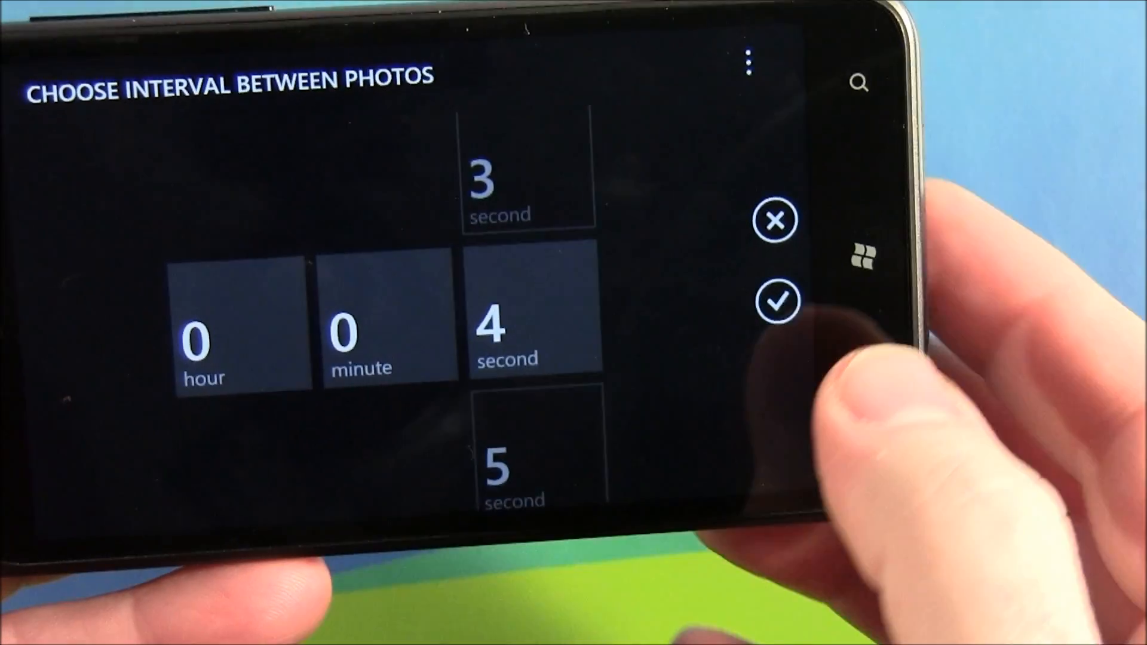
# Confirm the 00:00:04 photo interval to open the live camera preview.
pyautogui.click(775, 301)
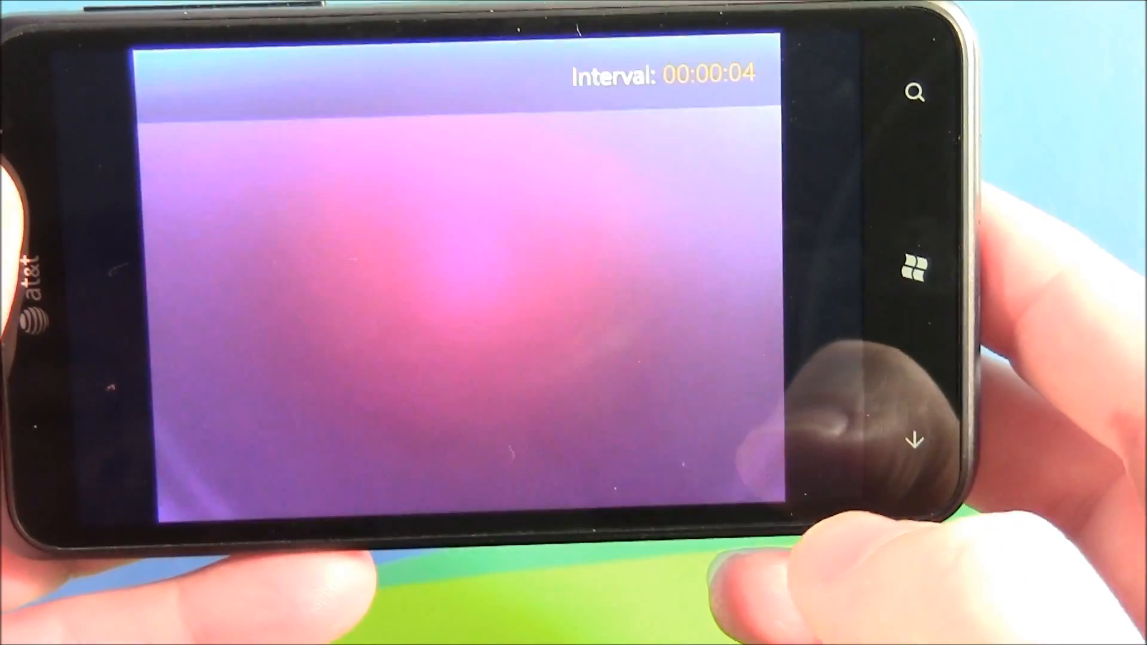